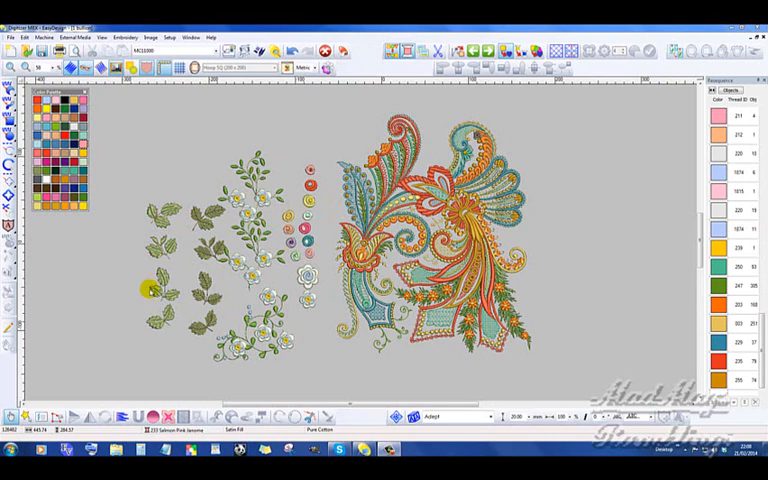
pyautogui.moveTo(170, 255)
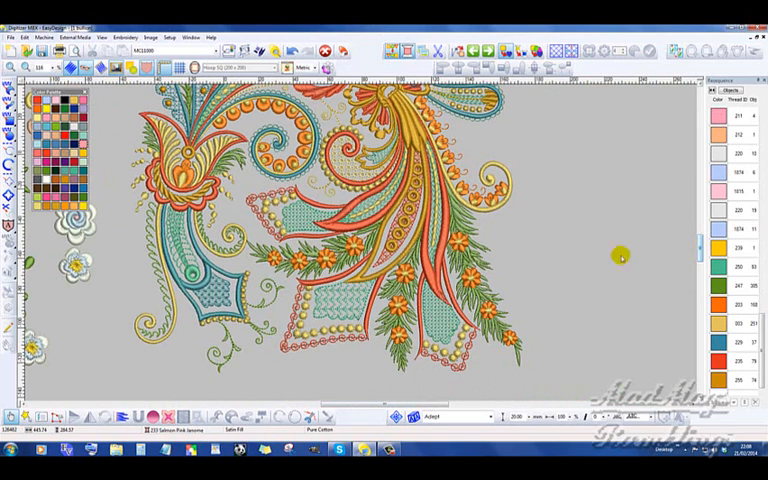
pyautogui.moveTo(570, 252)
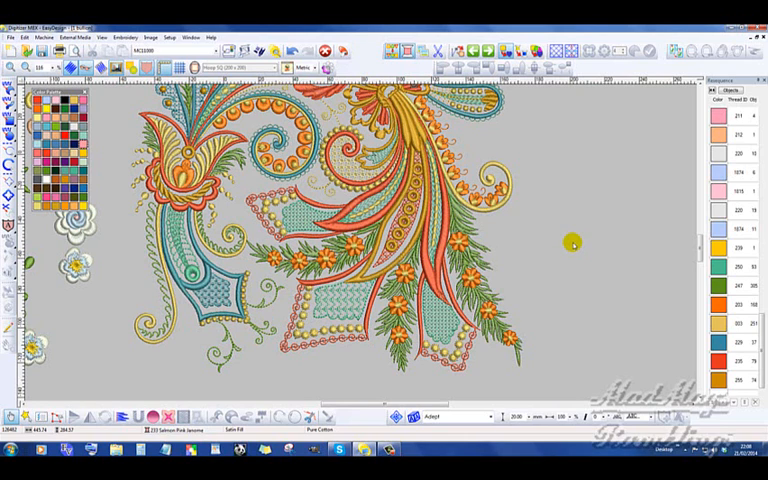
pyautogui.moveTo(548, 252)
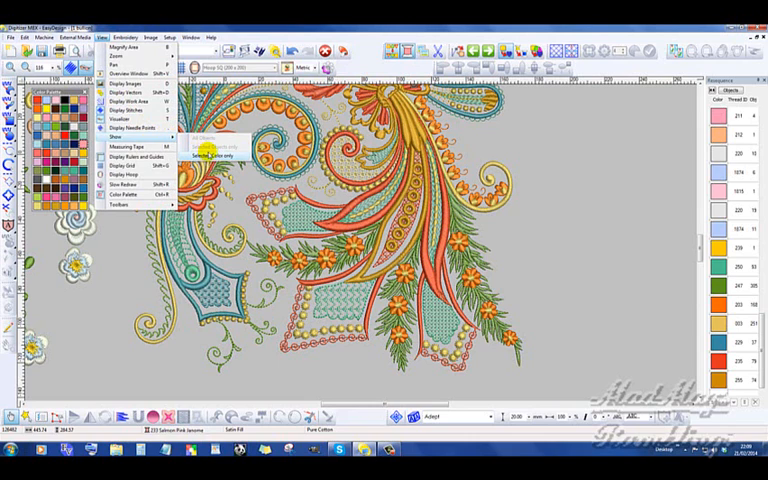
# Step: Display only the Gold and Orange thread stitches of the paisley design
pyautogui.click(211, 157)
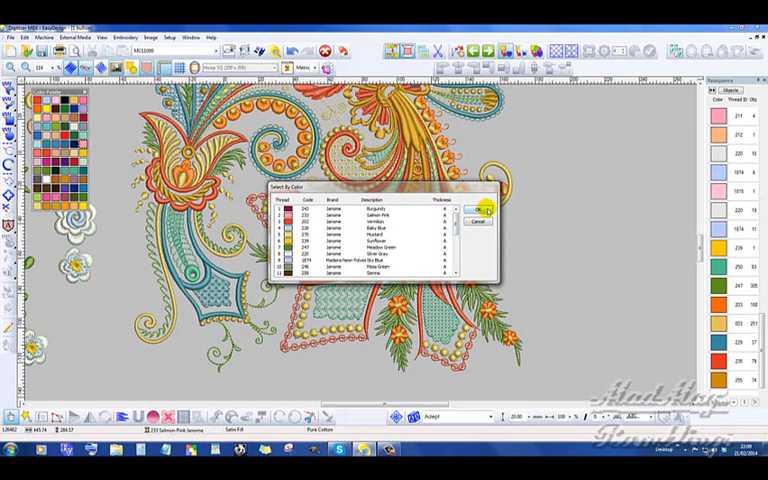
pyautogui.click(480, 209)
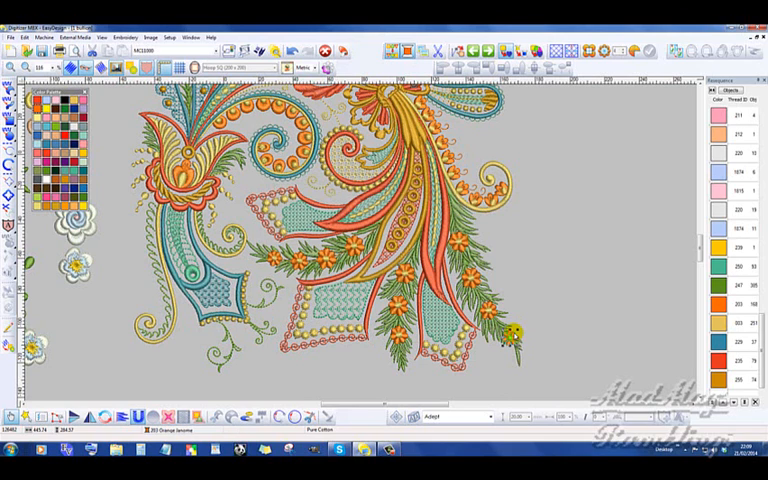
pyautogui.moveTo(520, 322)
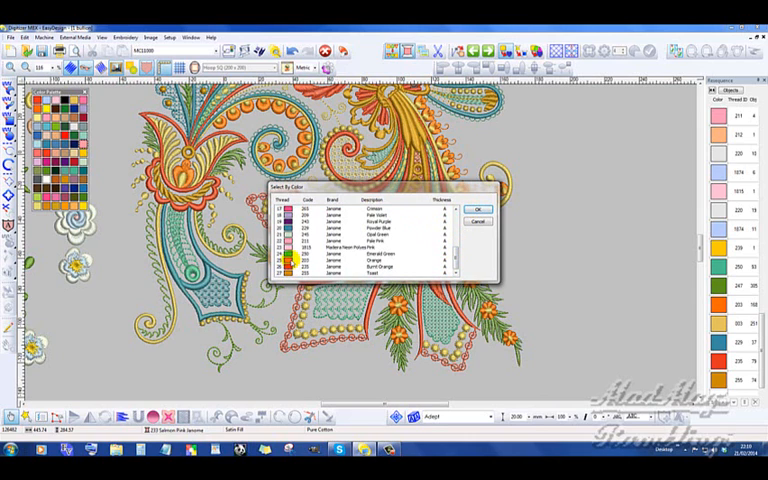
pyautogui.click(370, 268)
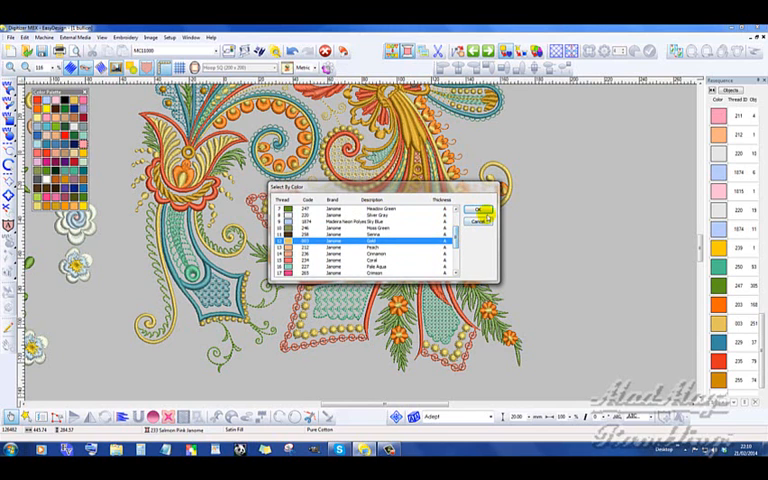
pyautogui.click(480, 210)
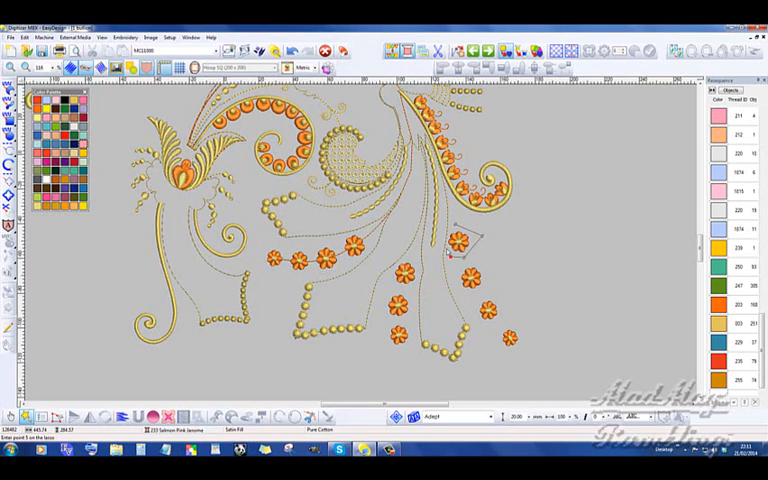
# Step: Finish lassoing the orange flower and save it as a motif in the heirloom set
pyautogui.click(453, 227)
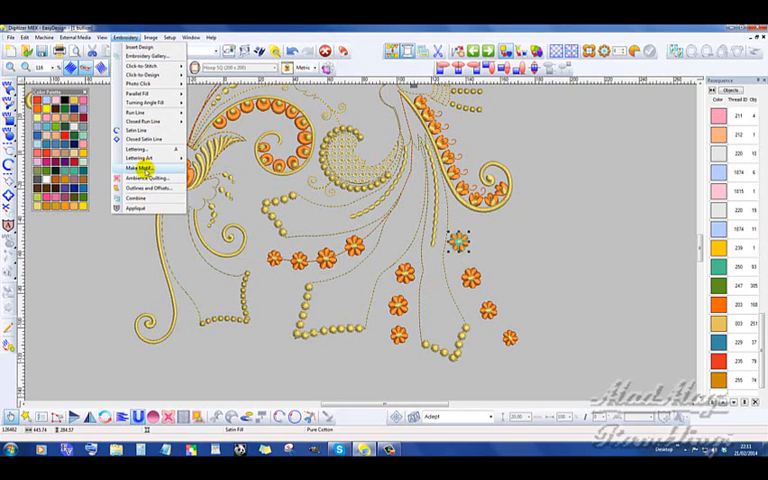
pyautogui.click(140, 177)
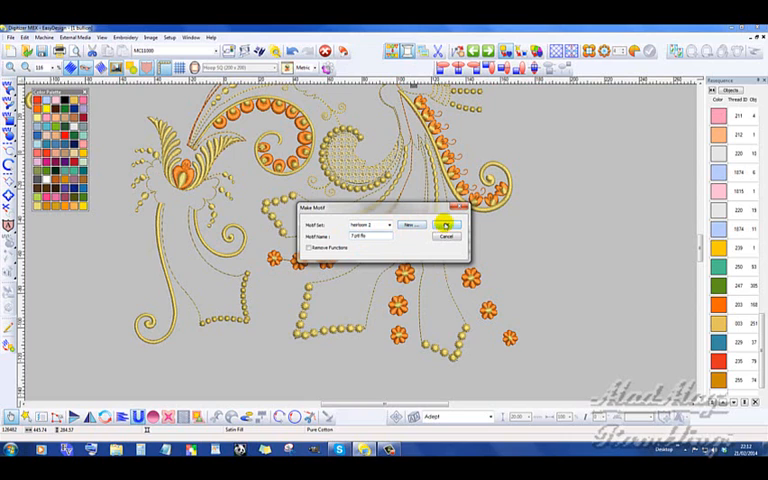
pyautogui.click(446, 224)
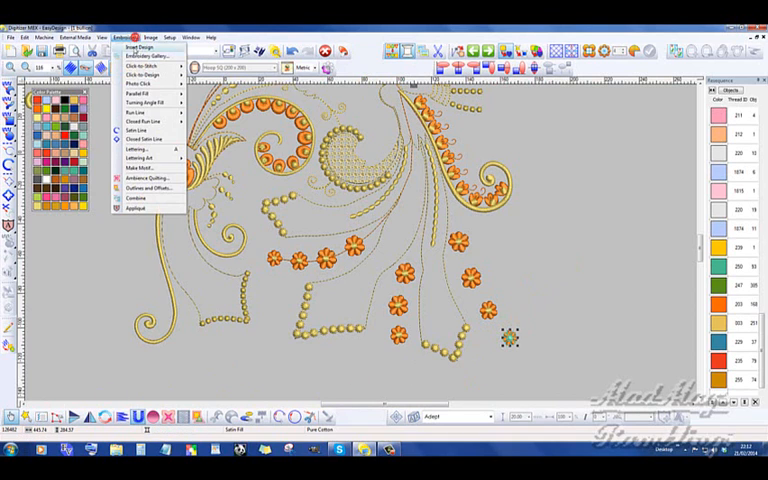
# Step: Save the selected small orange flower as motif 'smll 7 ptl flo' and confirm
pyautogui.click(140, 178)
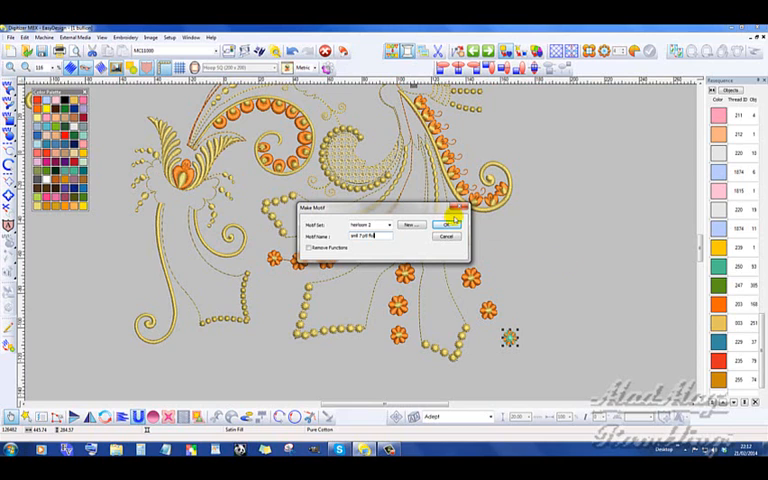
pyautogui.click(446, 223)
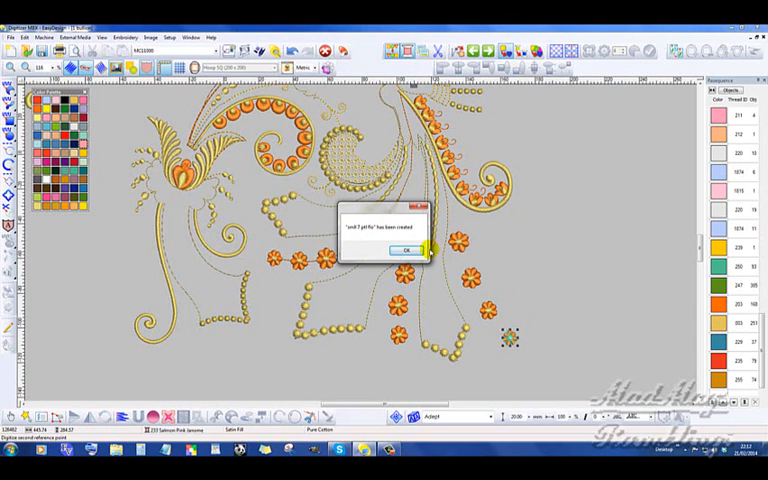
pyautogui.click(405, 250)
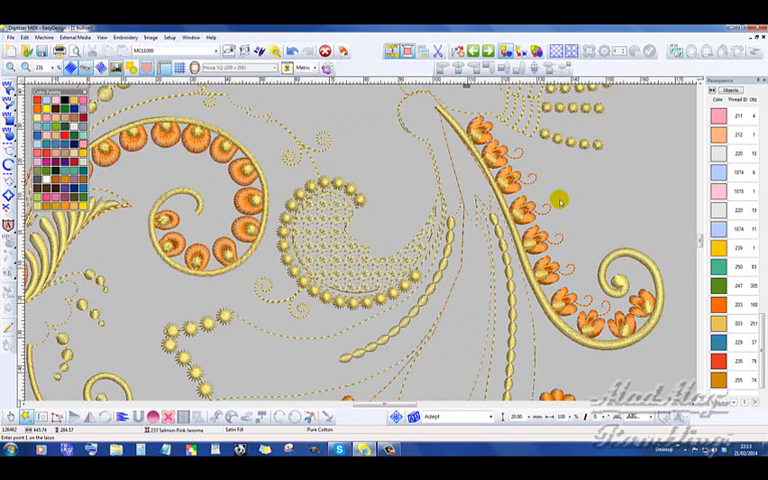
pyautogui.moveTo(512, 218)
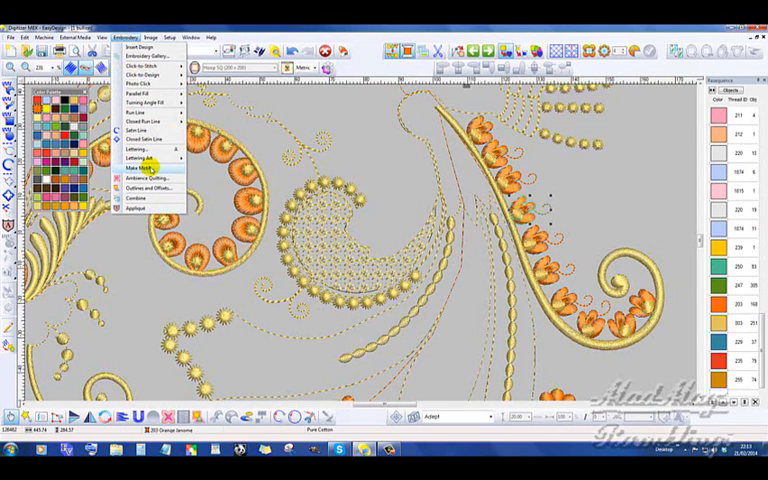
# Step: Save the outlined hook piece as motif '3ptl hook' in the chosen motif set
pyautogui.click(142, 178)
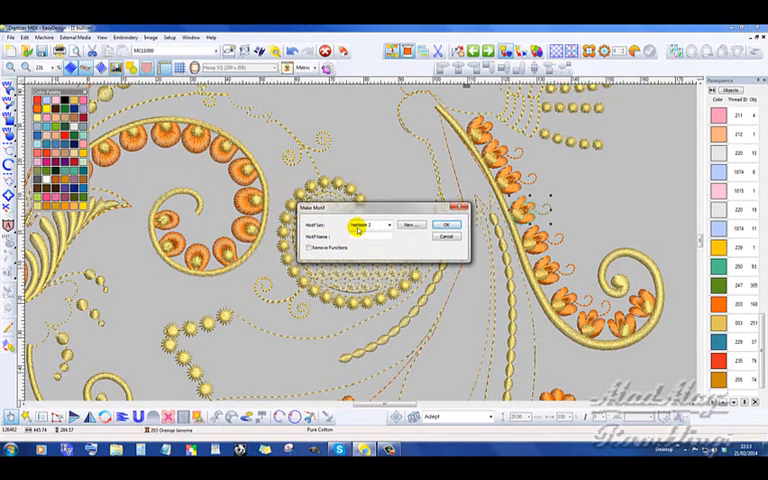
pyautogui.click(408, 224)
pyautogui.write('Spit hook')
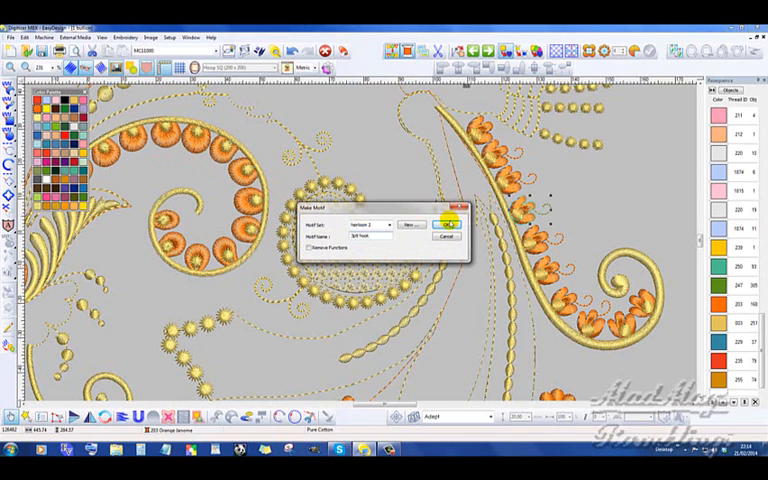
pyautogui.click(447, 223)
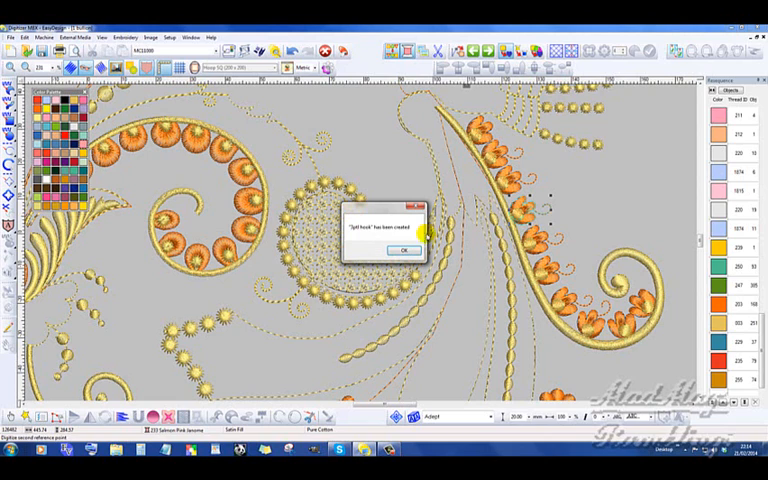
pyautogui.click(404, 249)
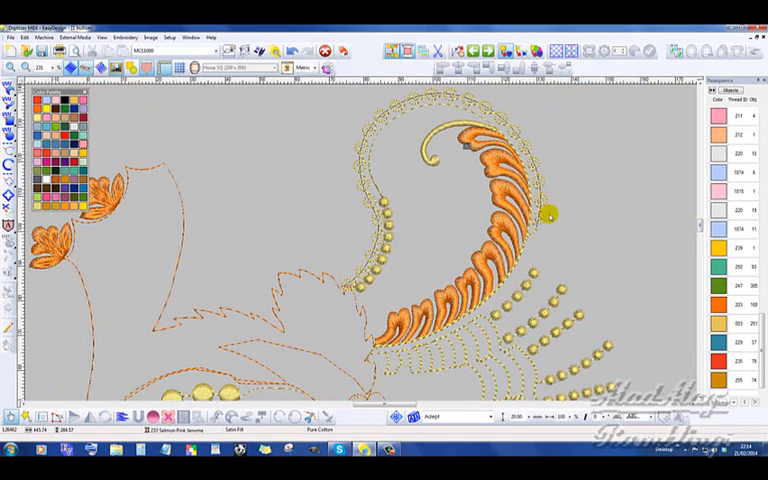
pyautogui.moveTo(540, 230)
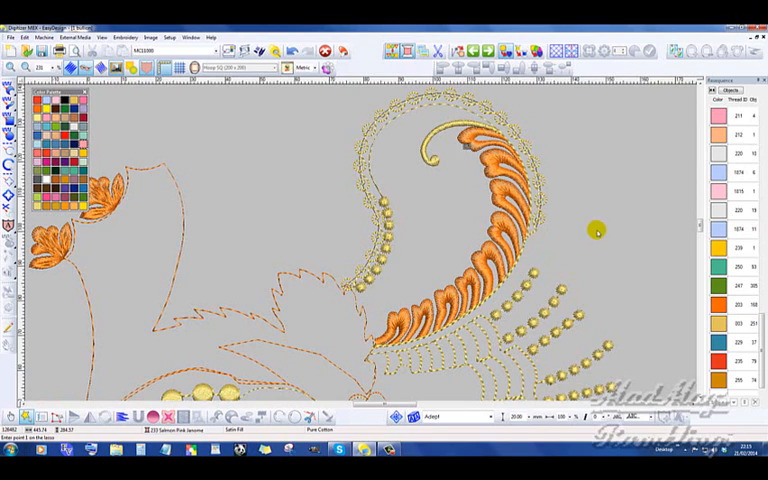
pyautogui.moveTo(581, 208)
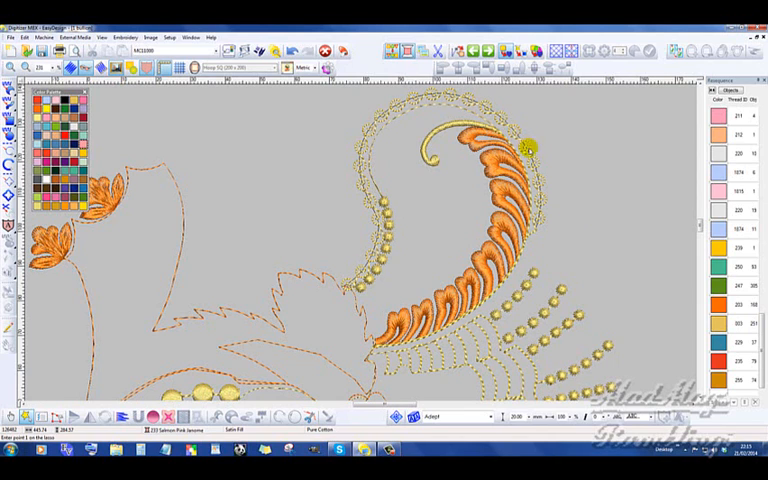
pyautogui.moveTo(553, 203)
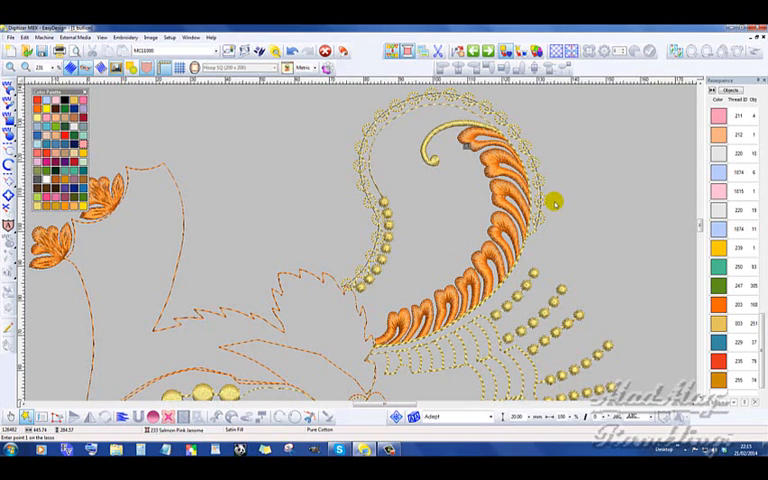
pyautogui.moveTo(537, 177)
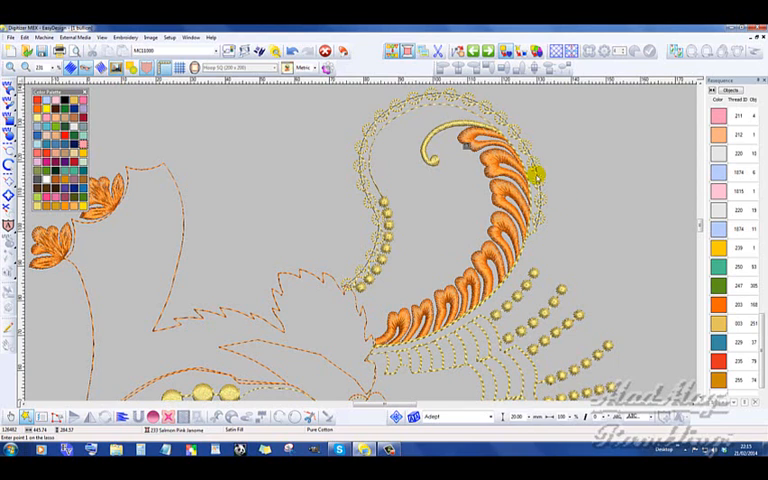
pyautogui.moveTo(537, 218)
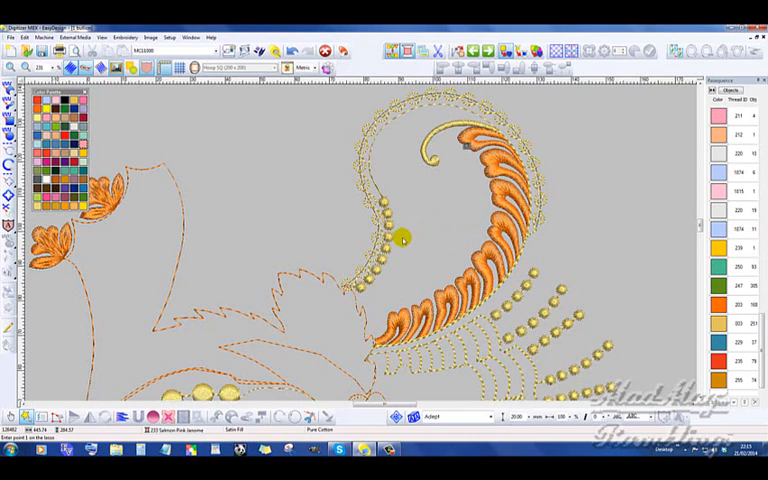
pyautogui.moveTo(666, 202)
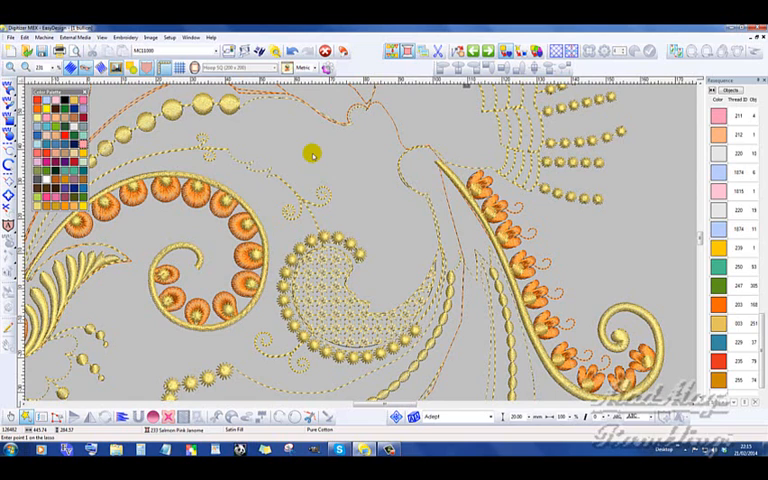
pyautogui.moveTo(342, 190)
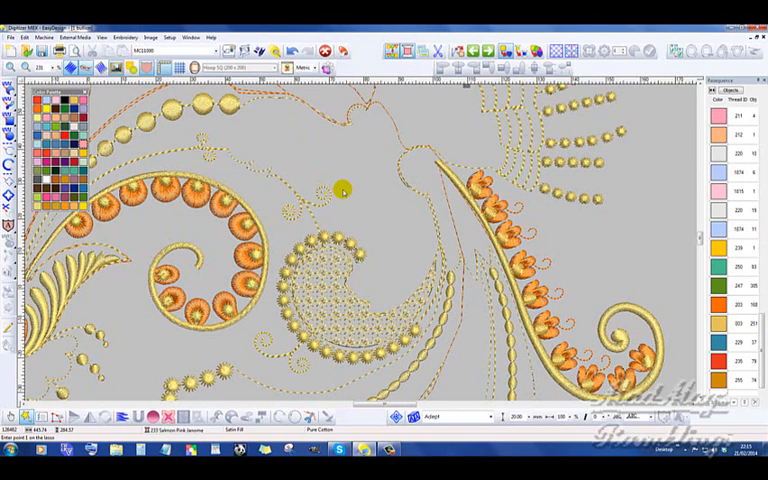
pyautogui.moveTo(353, 225)
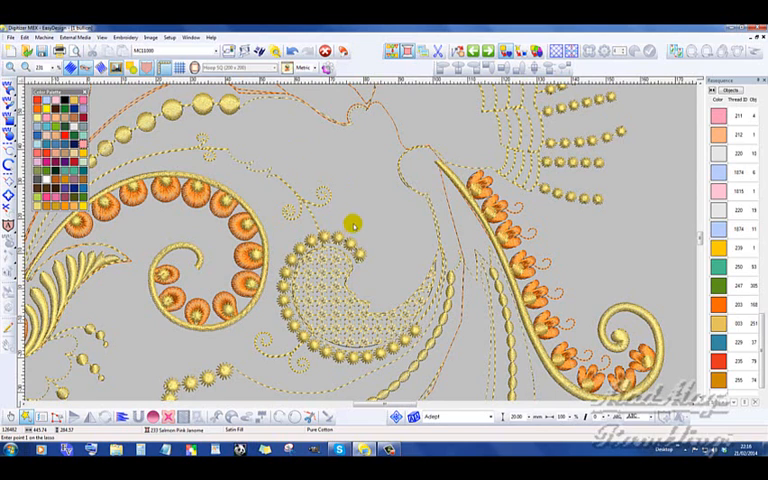
pyautogui.moveTo(360, 194)
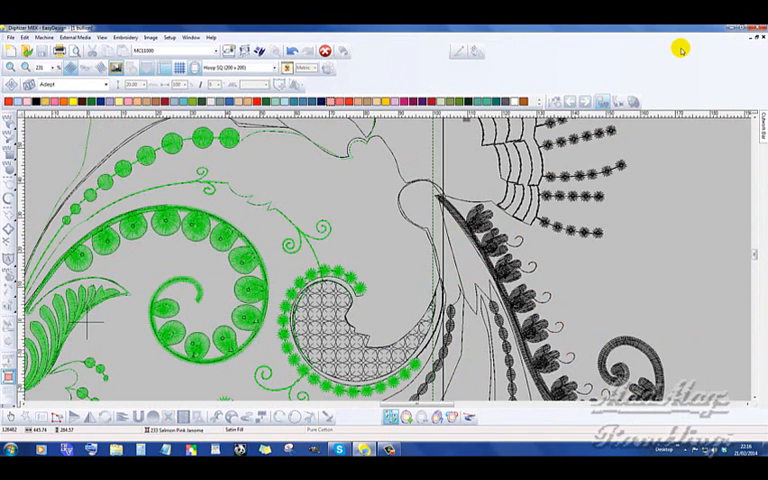
pyautogui.moveTo(665, 77)
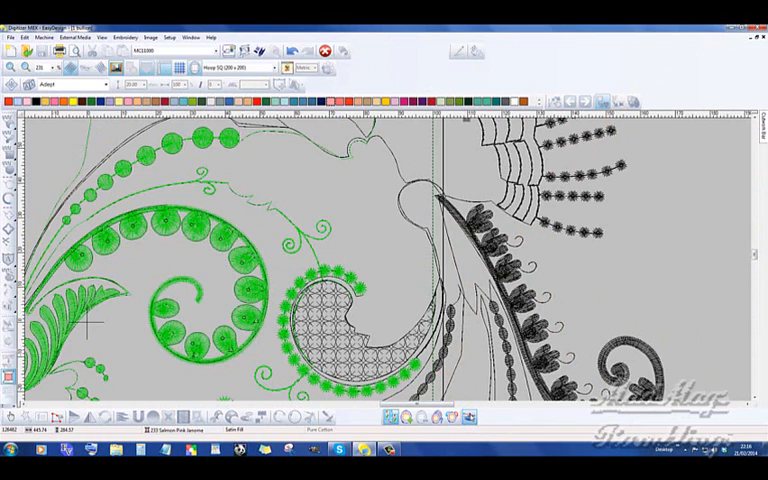
# Step: Trace a lasso outline around the small curlicue near the design's centre
pyautogui.click(369, 241)
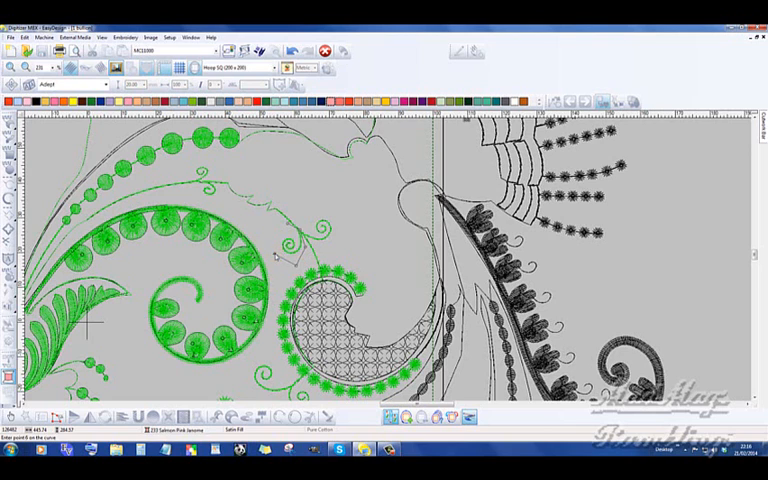
pyautogui.click(288, 224)
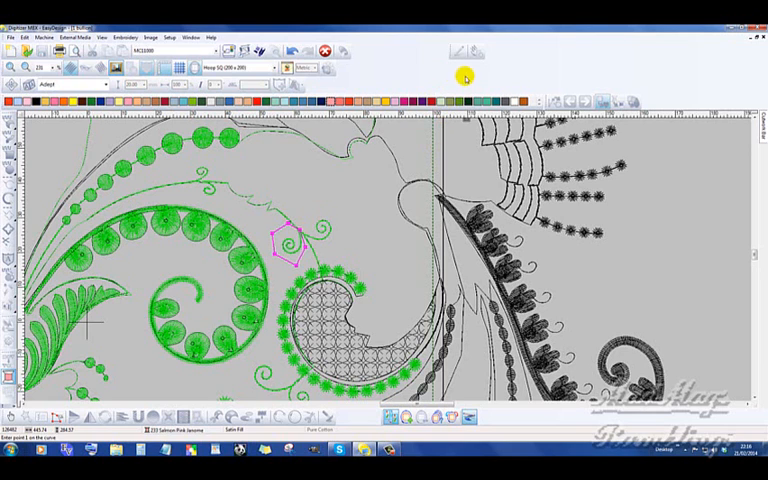
pyautogui.moveTo(395, 413)
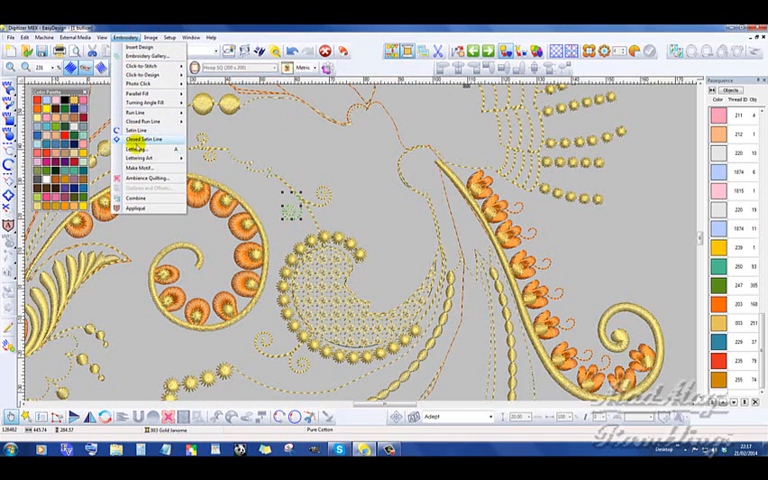
# Step: Save the curlicue as motif 'curlicue' in the heirloom 2 set and acknowledge creation
pyautogui.click(144, 177)
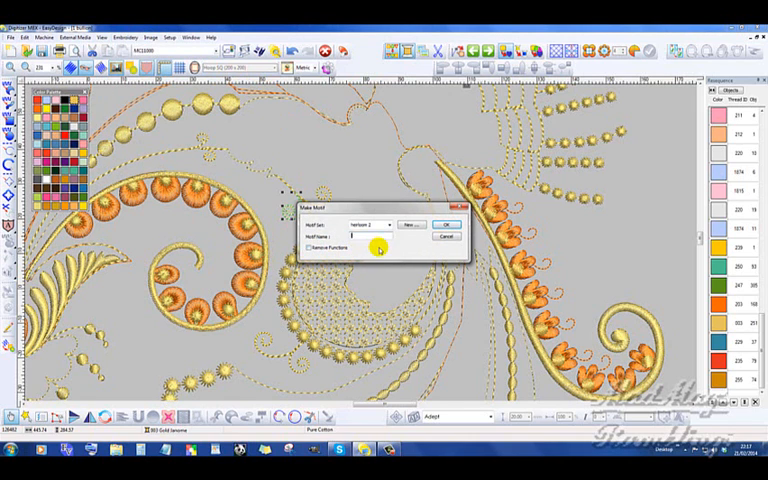
pyautogui.click(445, 223)
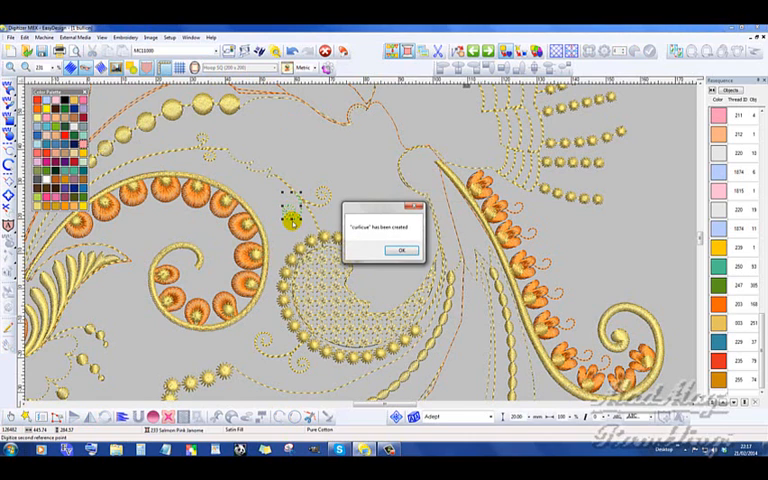
pyautogui.click(401, 249)
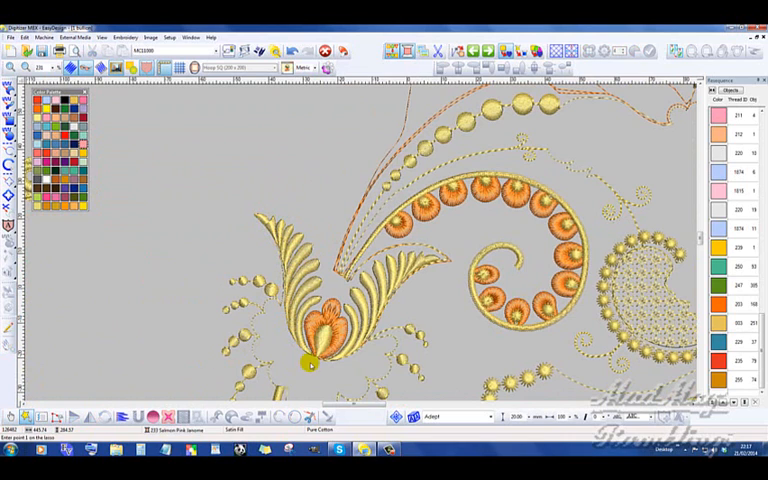
# Step: Lasso-select the fan of feathered leaf fronds
pyautogui.click(308, 362)
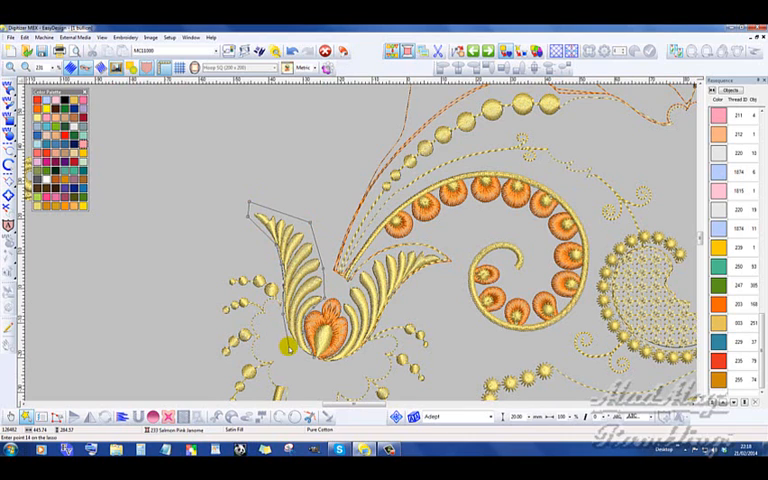
pyautogui.click(311, 362)
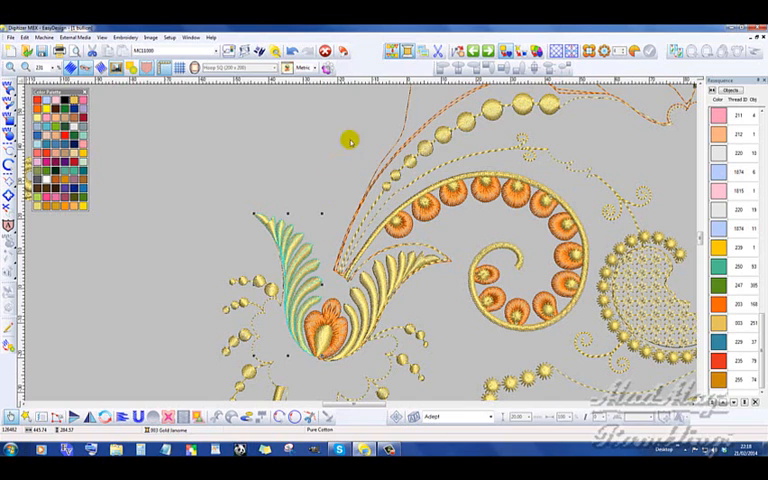
pyautogui.click(124, 37)
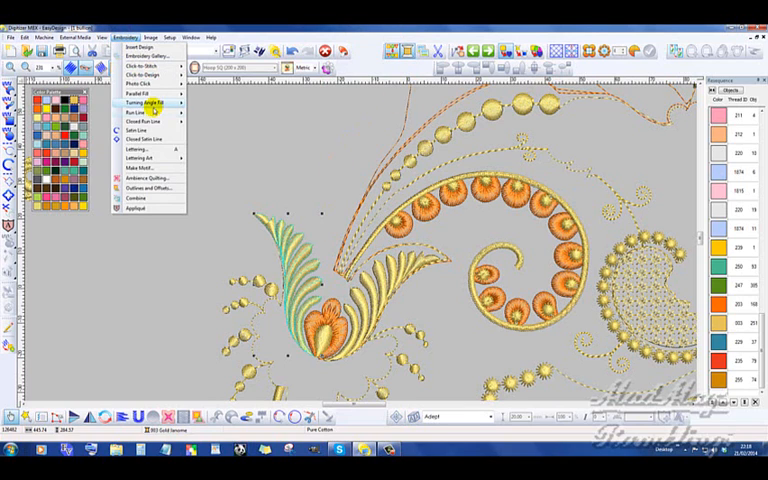
# Step: Save the selected fronds as motif '8 fingrs' and acknowledge creation
pyautogui.click(137, 178)
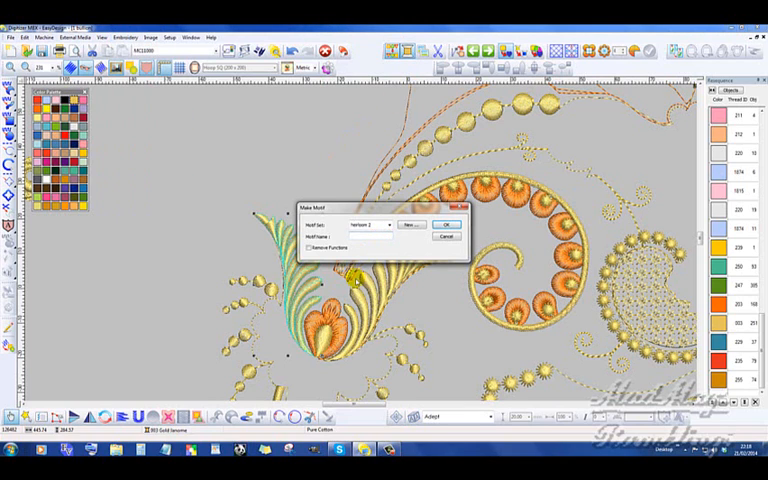
pyautogui.moveTo(390, 199); pyautogui.dragTo(390, 134)
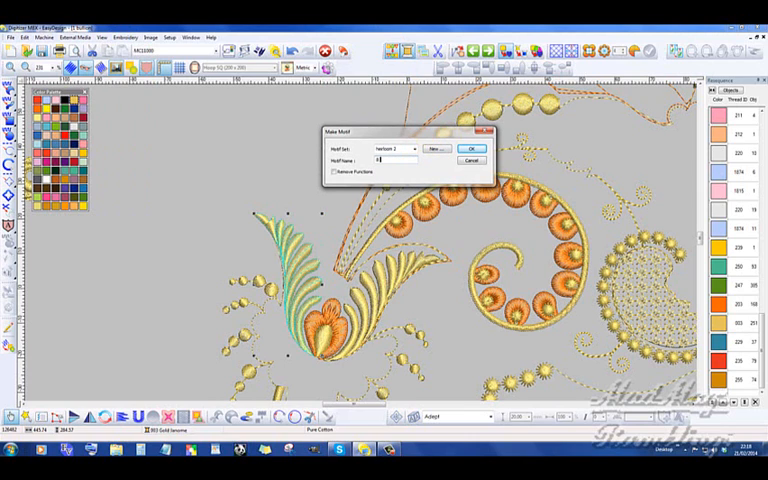
pyautogui.click(470, 148)
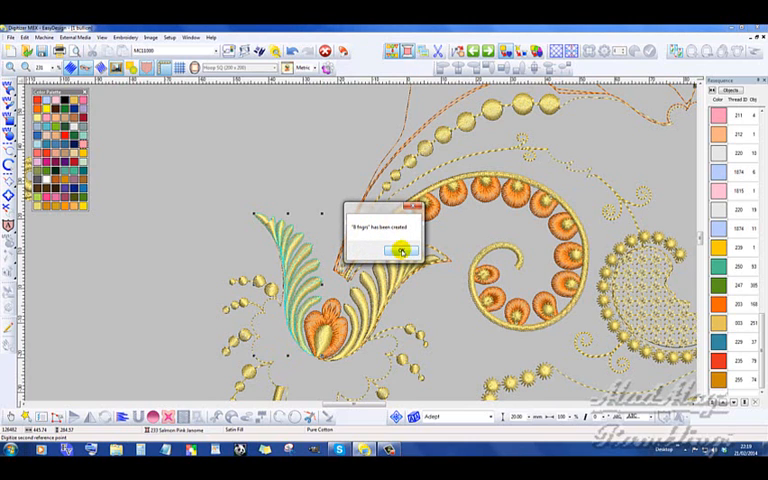
pyautogui.click(391, 250)
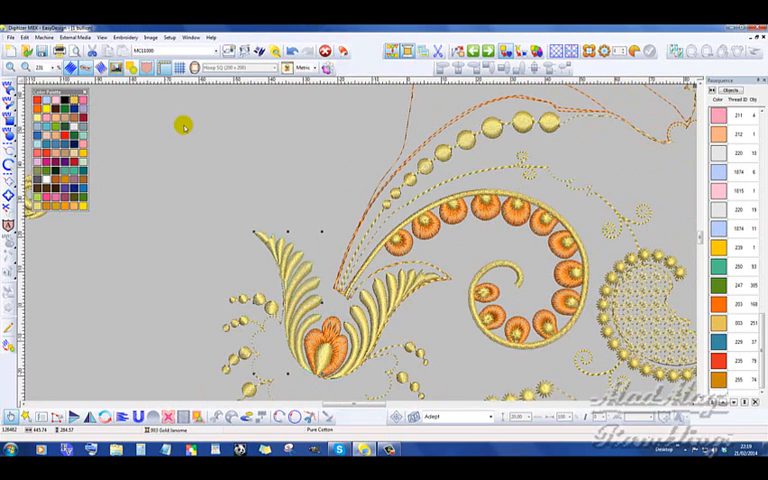
# Step: Show all objects again, then display only the Emerald Green thread stitches
pyautogui.click(103, 37)
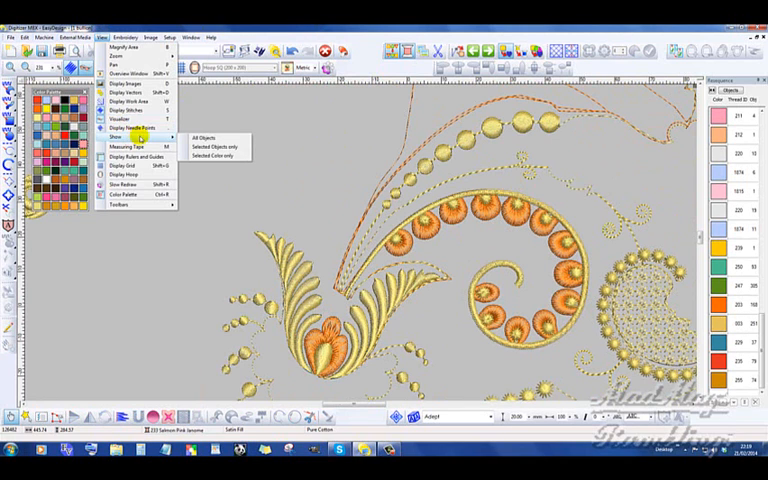
pyautogui.click(203, 138)
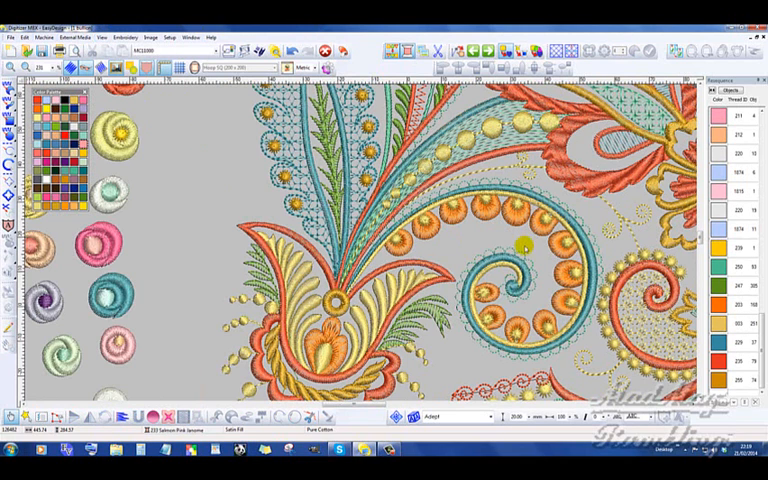
pyautogui.moveTo(590, 318)
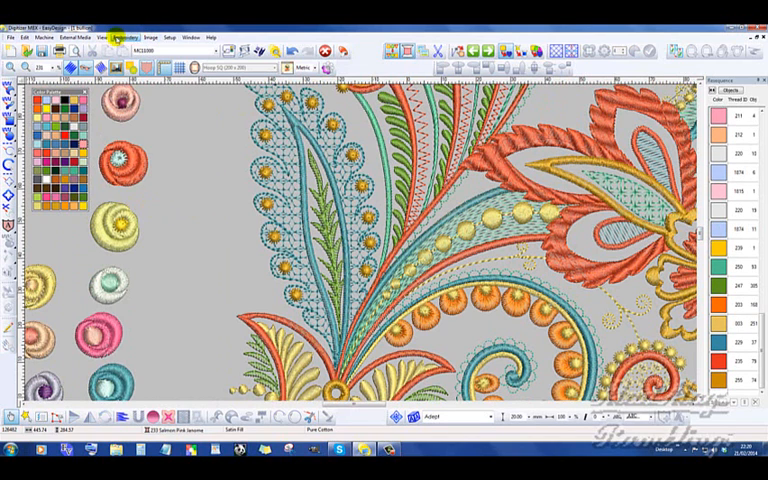
pyautogui.click(104, 37)
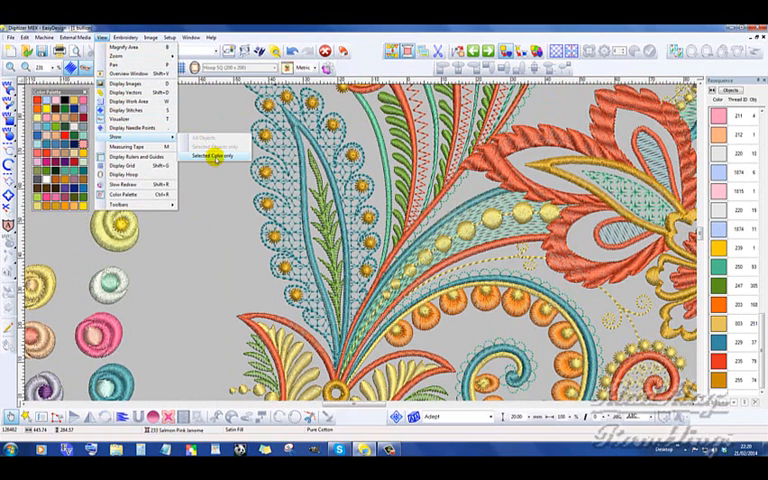
pyautogui.click(210, 158)
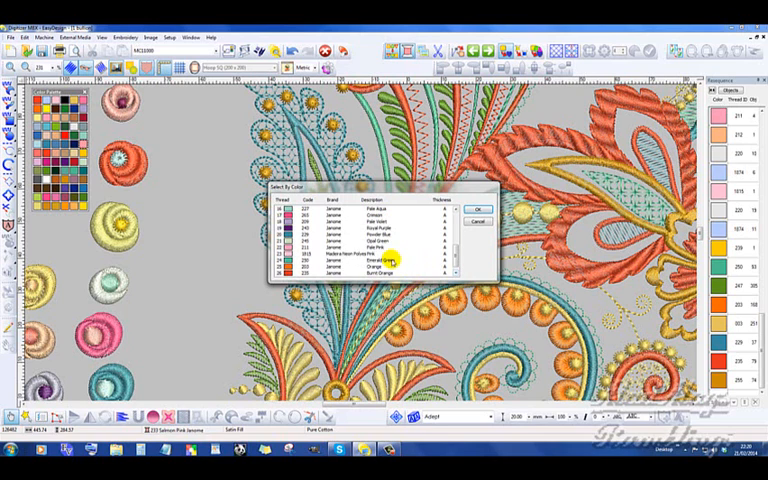
pyautogui.click(365, 269)
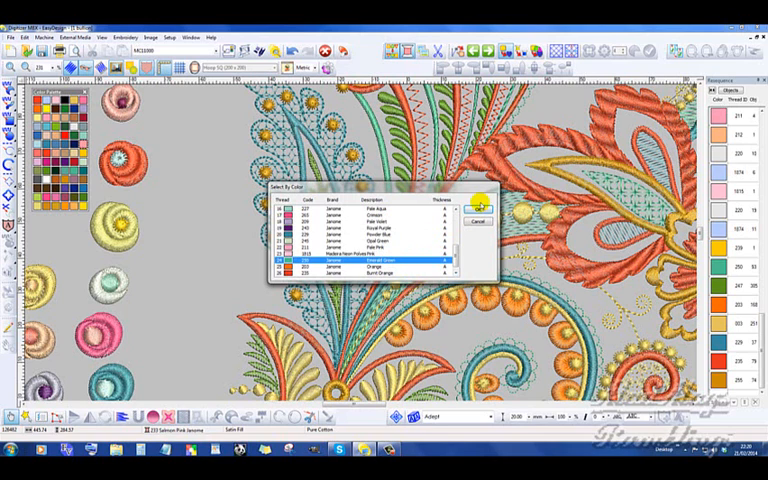
pyautogui.click(479, 208)
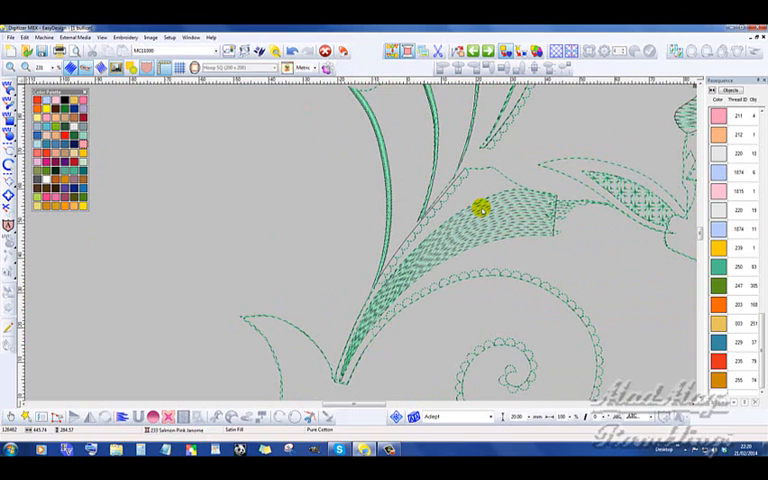
pyautogui.moveTo(485, 197)
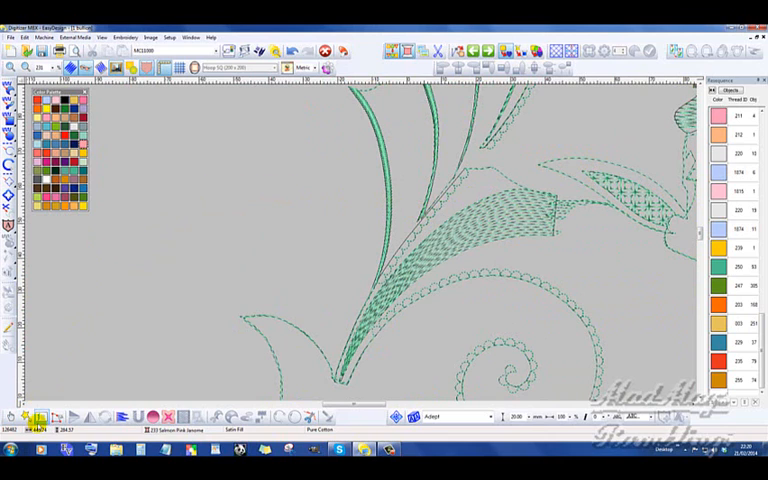
# Step: Begin a lasso outline around part of the green scalloped edge near the leaf
pyautogui.click(510, 275)
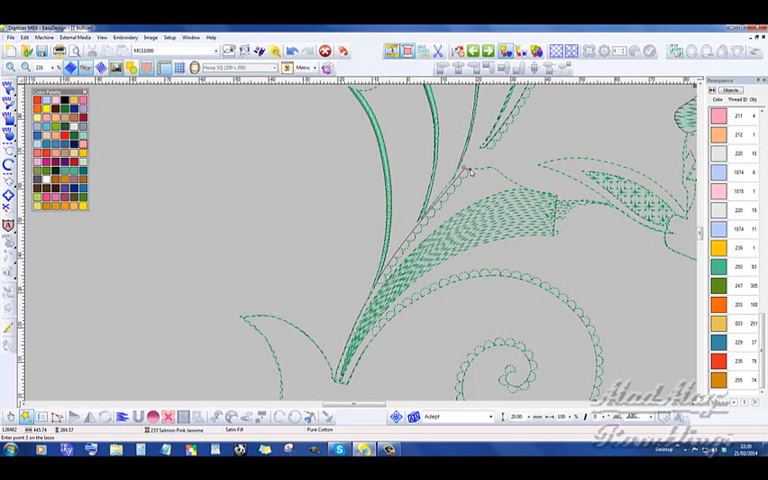
pyautogui.click(467, 183)
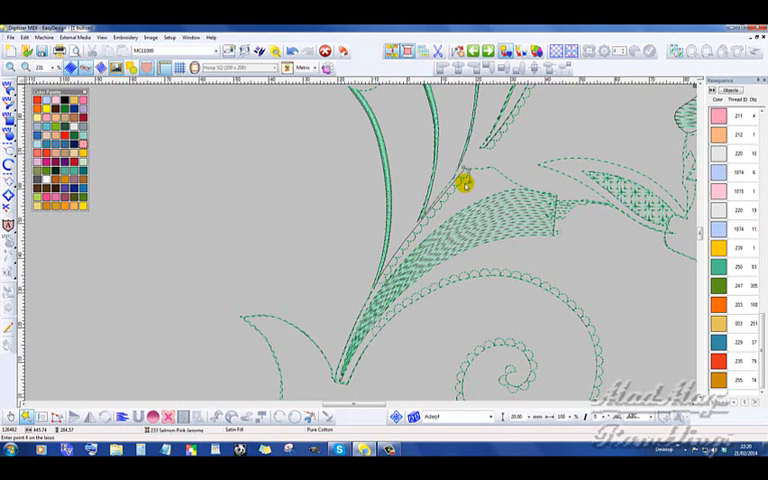
pyautogui.click(464, 183)
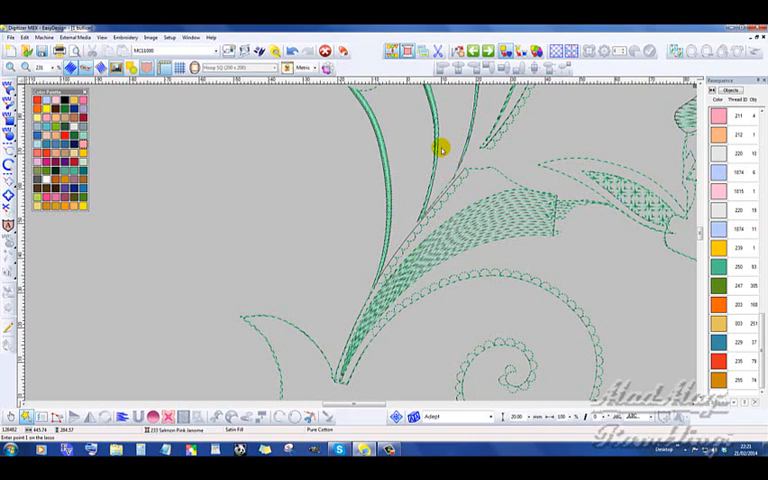
pyautogui.moveTo(547, 308)
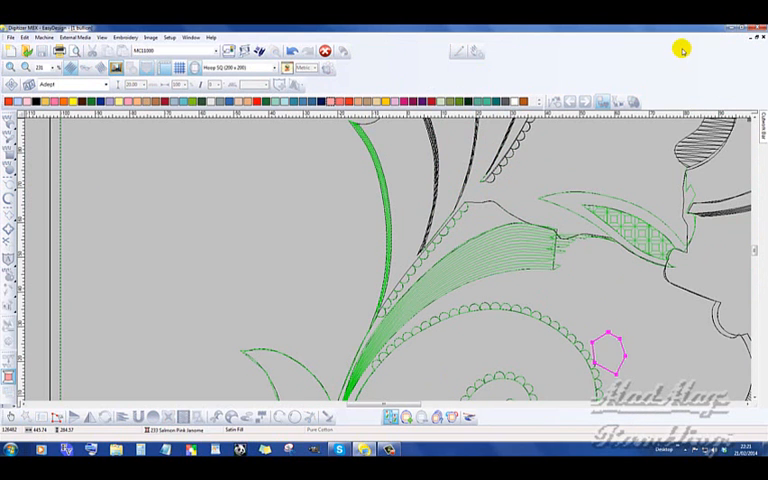
pyautogui.moveTo(407, 118)
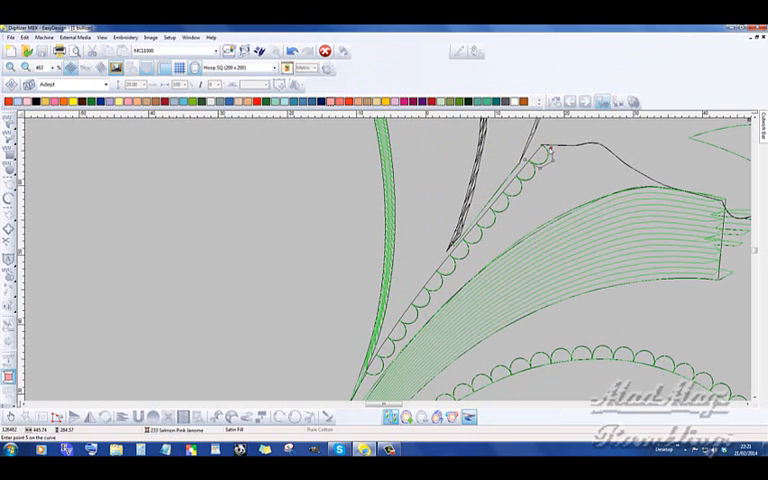
# Step: Place a curve point along the green scalloped leaf edge
pyautogui.click(536, 146)
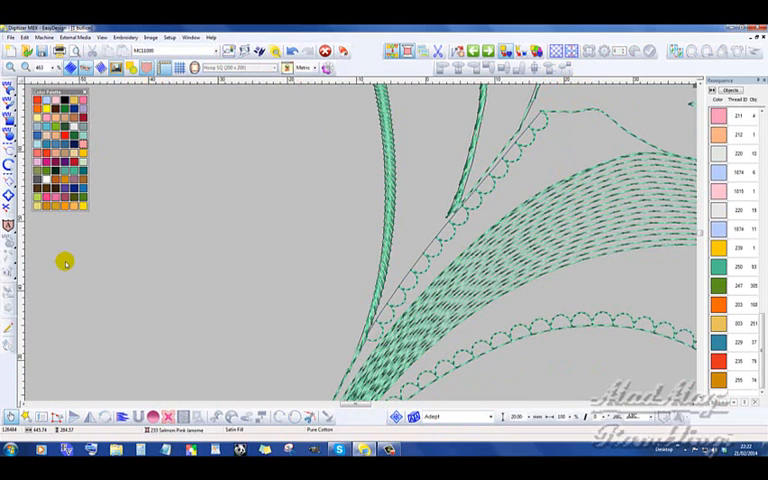
pyautogui.moveTo(9, 152)
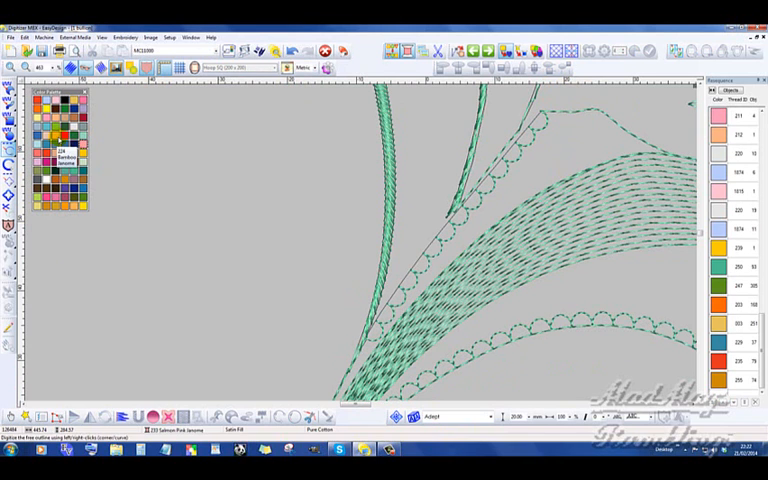
# Step: Draw a red arc over one scallop and save it as motif 'hoop' with a reference point
pyautogui.click(62, 140)
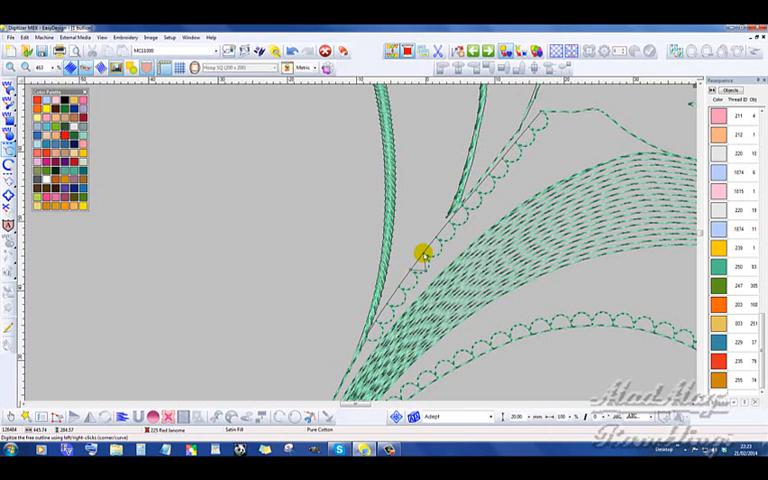
pyautogui.moveTo(420, 255); pyautogui.dragTo(385, 278)
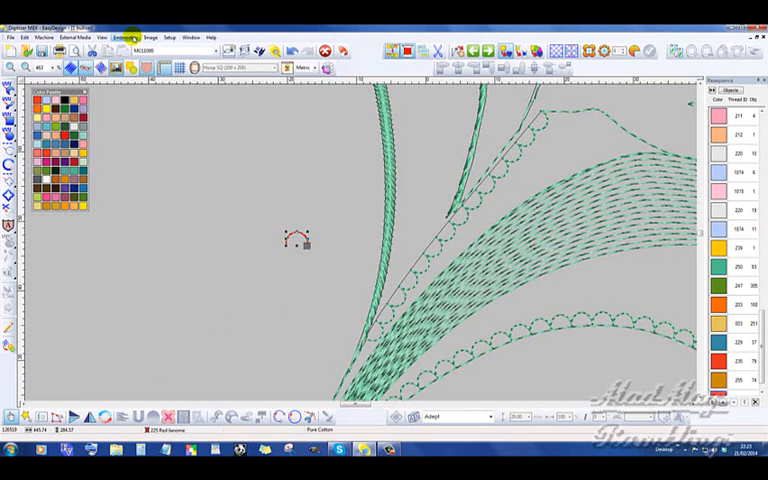
pyautogui.click(128, 37)
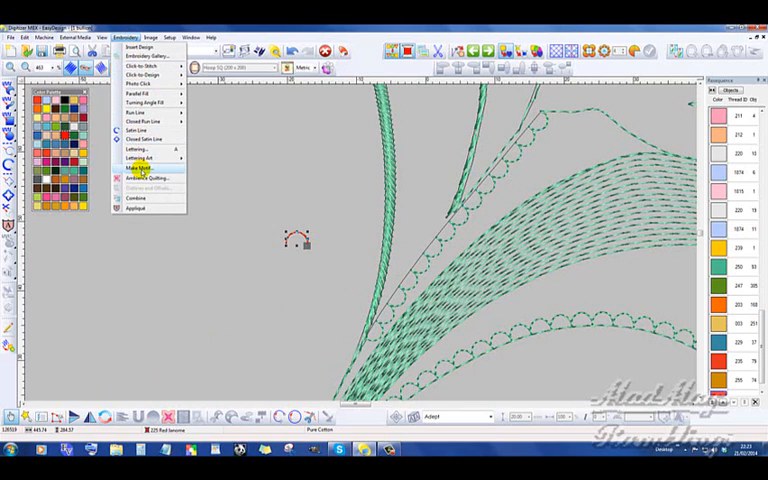
pyautogui.click(137, 169)
pyautogui.write('loop')
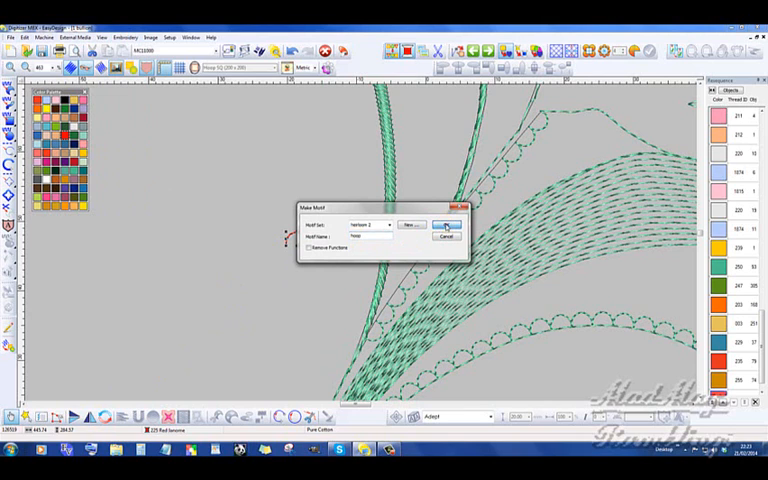
pyautogui.click(446, 225)
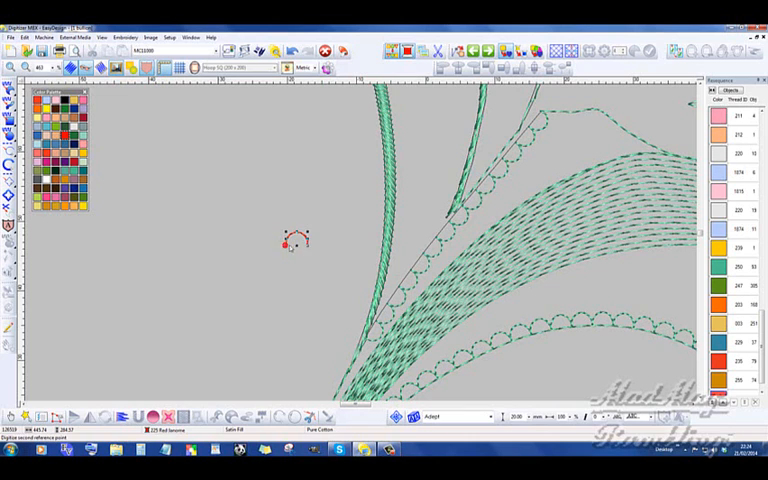
pyautogui.click(300, 243)
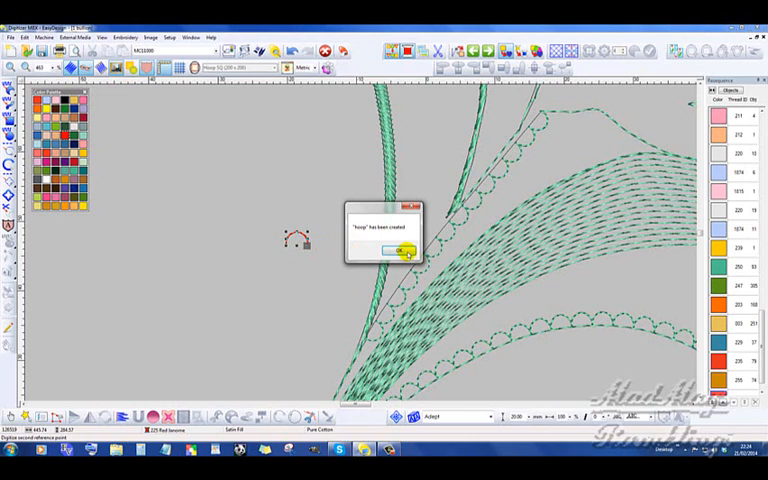
pyautogui.click(394, 250)
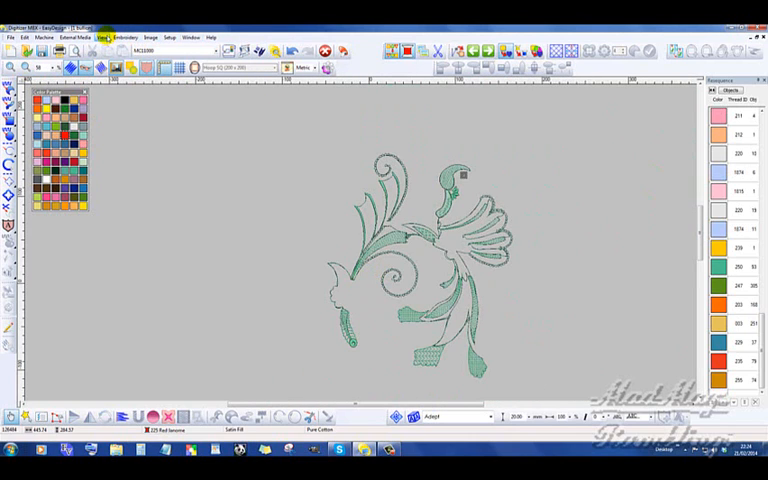
# Step: Show all objects so the full multicoloured paisley design is displayed again
pyautogui.click(103, 38)
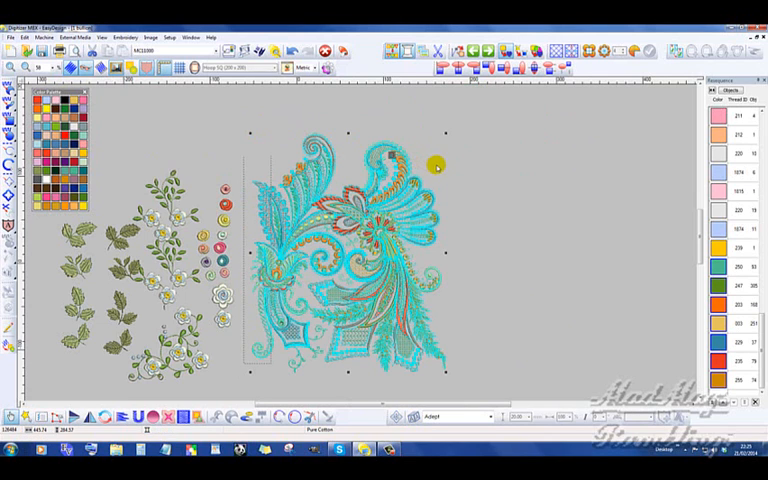
pyautogui.moveTo(467, 170)
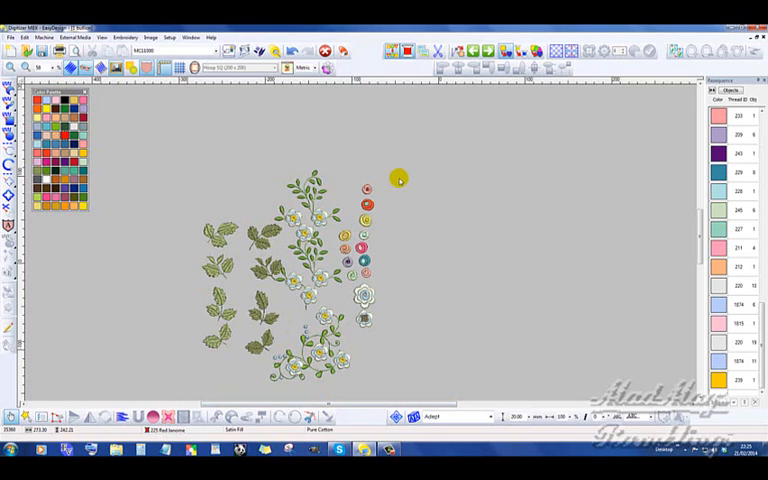
pyautogui.moveTo(387, 196)
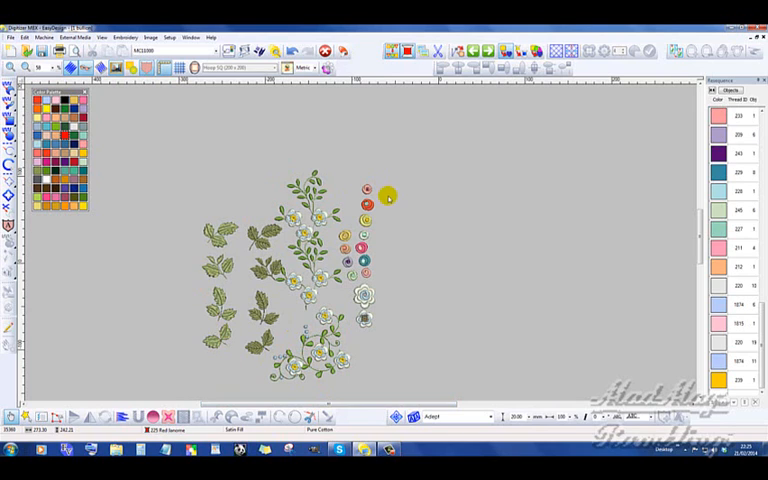